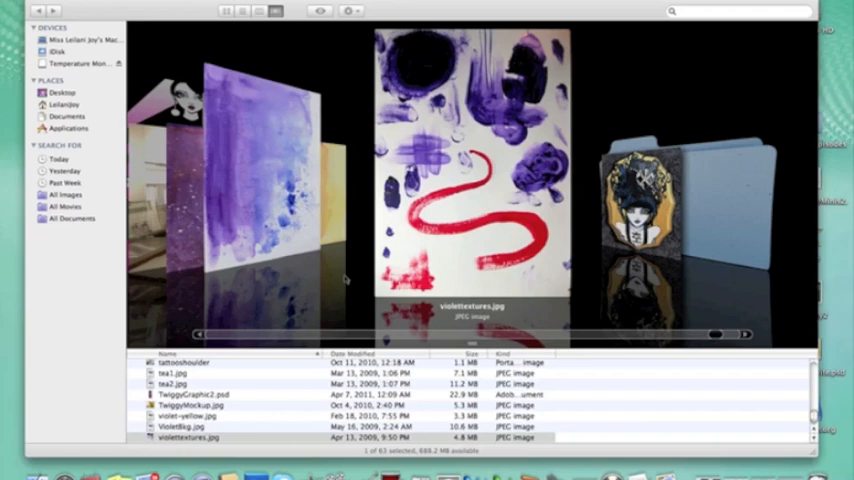
# - Select violettextures.jpg in the Finder Cover Flow file list
pyautogui.click(185, 426)
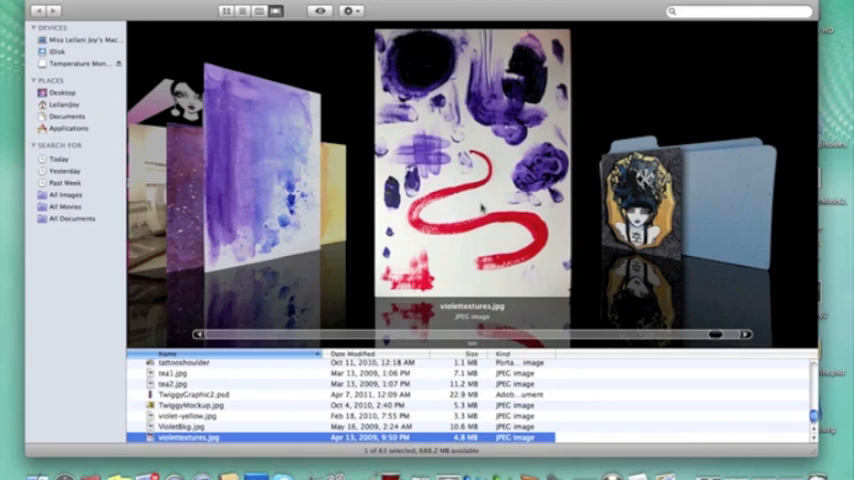
pyautogui.moveTo(258, 118)
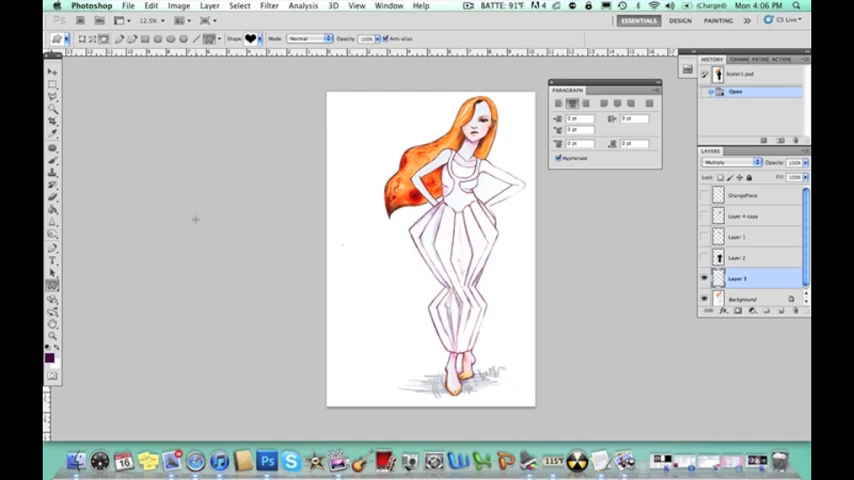
pyautogui.moveTo(108, 282)
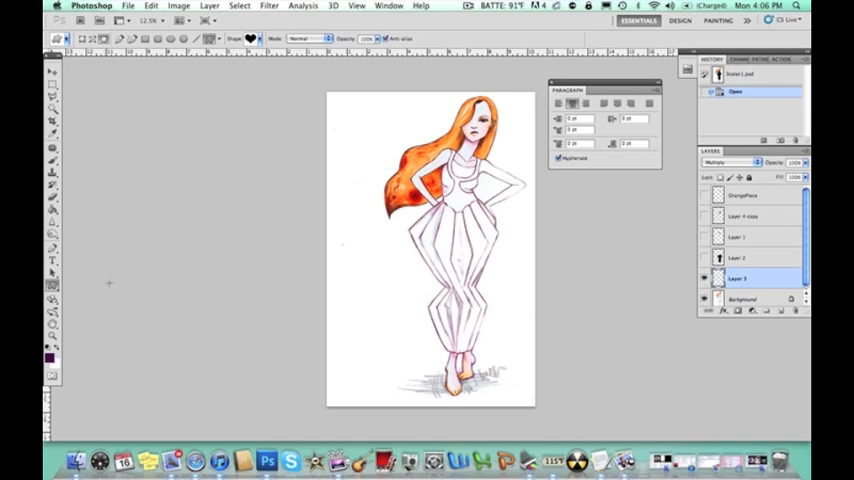
pyautogui.moveTo(548, 253)
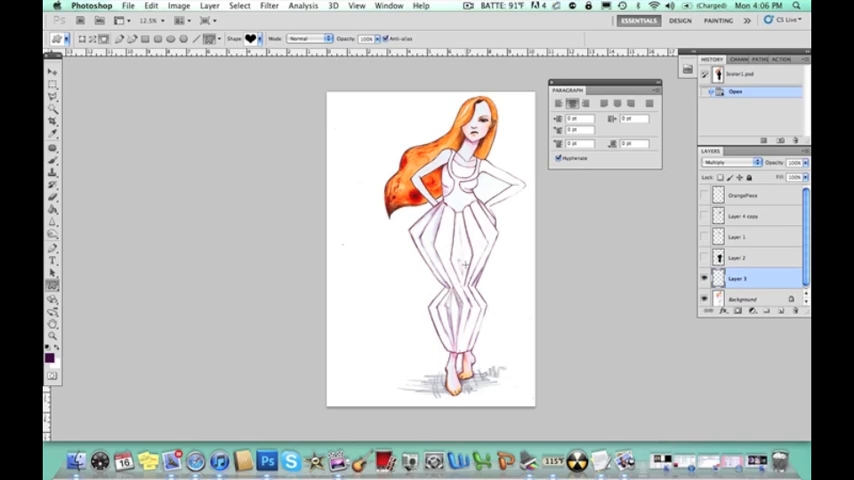
# - Apply Levels to the sketch with the black input raised to 187
pyautogui.click(178, 5)
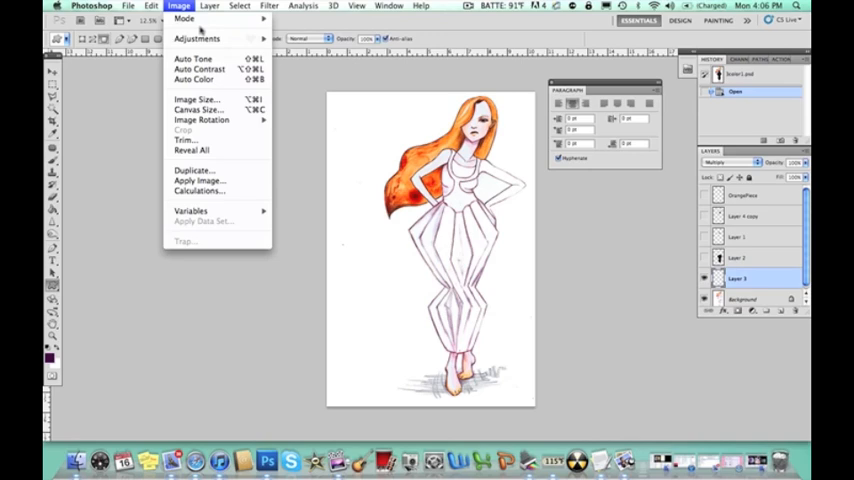
pyautogui.moveTo(196, 38)
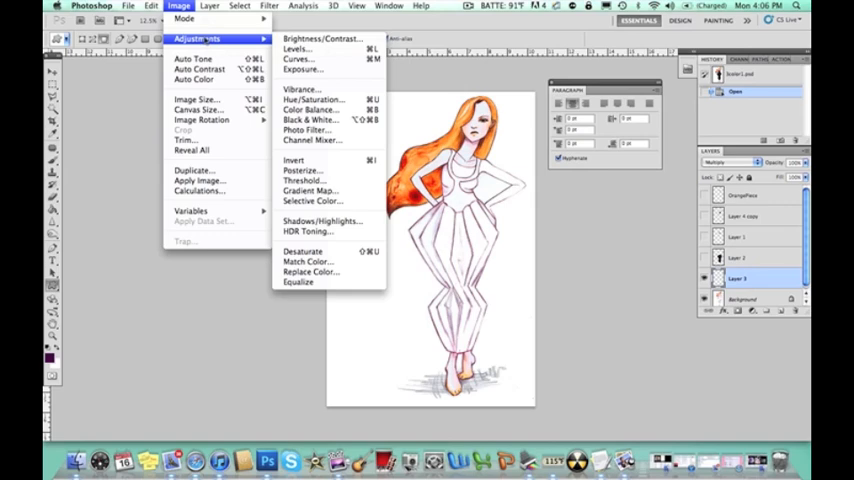
pyautogui.click(296, 48)
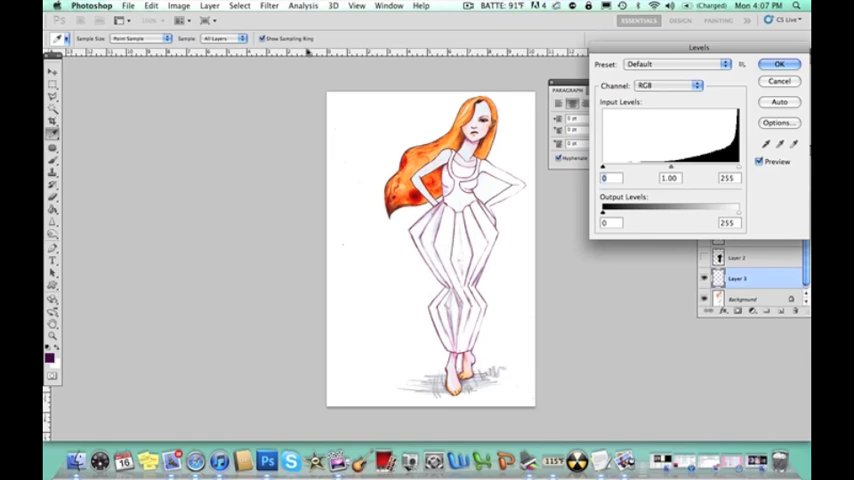
pyautogui.moveTo(698, 47); pyautogui.dragTo(650, 50)
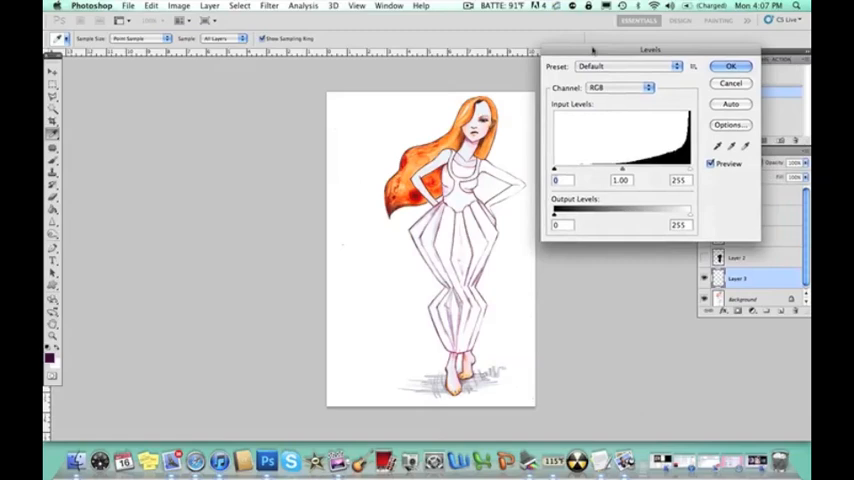
pyautogui.moveTo(553, 168); pyautogui.dragTo(668, 168)
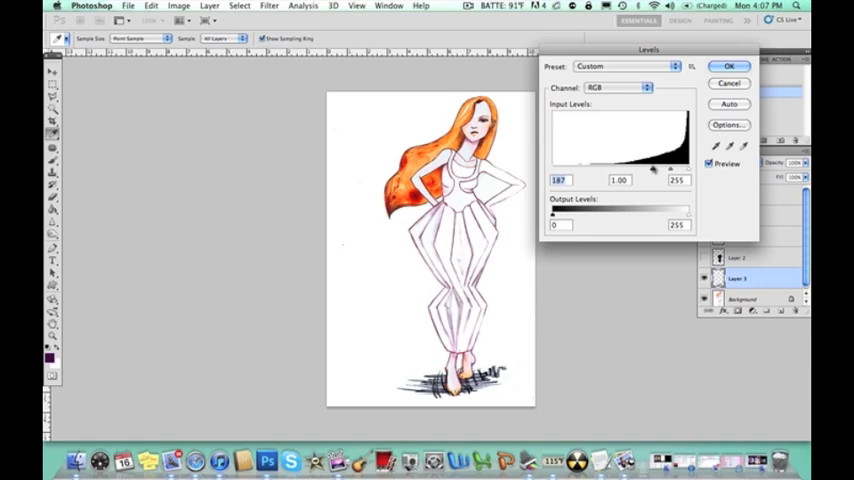
# - Reopen Levels on the Background layer and adjust the black input slider
pyautogui.click(178, 6)
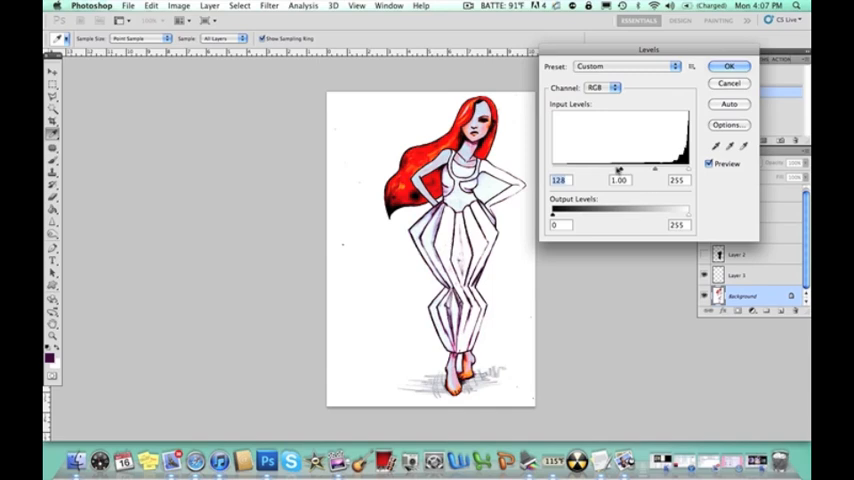
pyautogui.moveTo(620, 170); pyautogui.dragTo(560, 170)
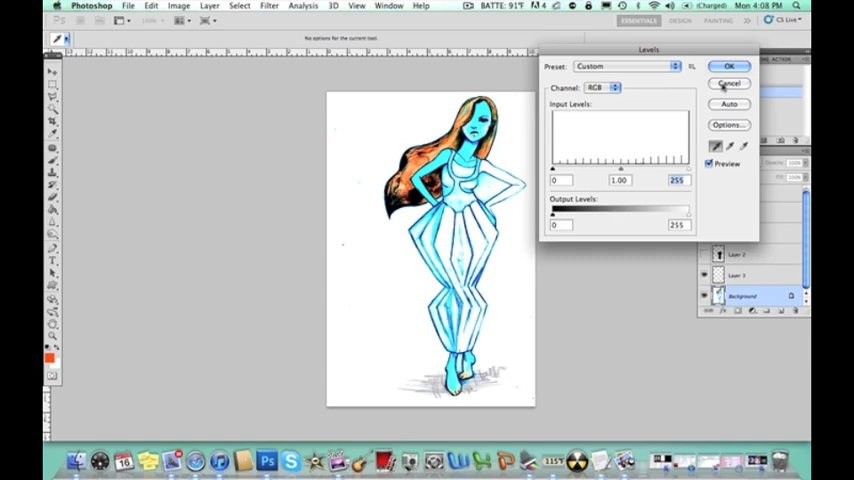
# - Cancel the Levels dialog and bring in the rusty texture as Layer 4
pyautogui.click(729, 65)
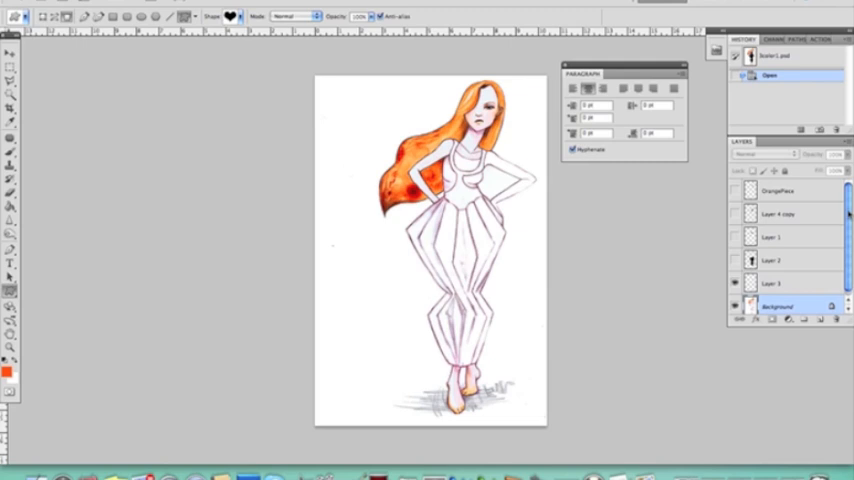
pyautogui.click(775, 284)
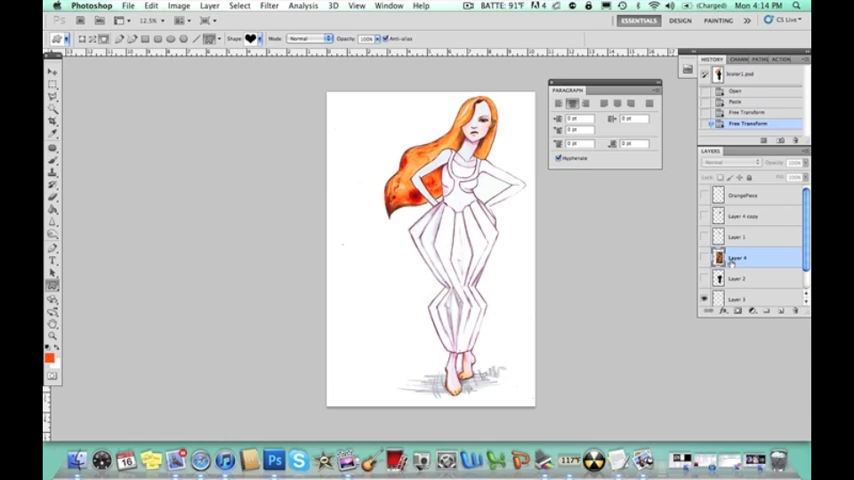
# - Toggle the Layer 4 fabric texture off and back on
pyautogui.click(705, 258)
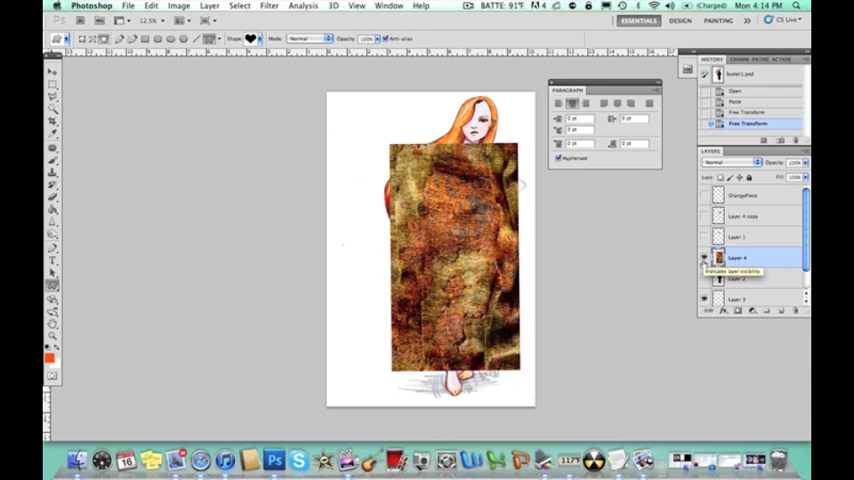
pyautogui.click(704, 258)
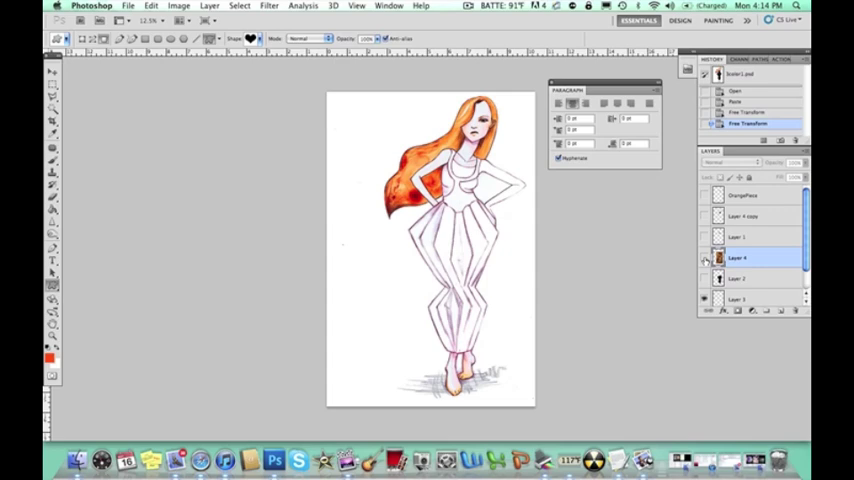
pyautogui.click(52, 96)
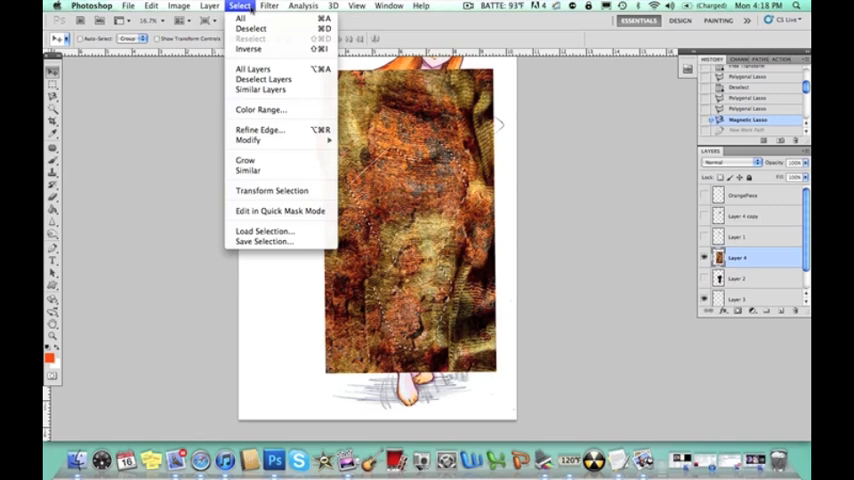
# - Invert the dress selection with Select > Inverse
pyautogui.click(248, 49)
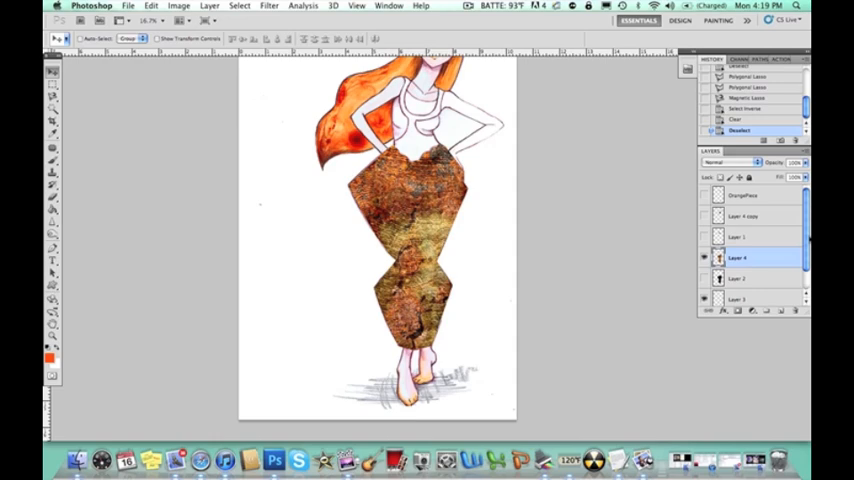
# - Apply a Brightness/Contrast contrast boost to the dress texture
pyautogui.click(178, 6)
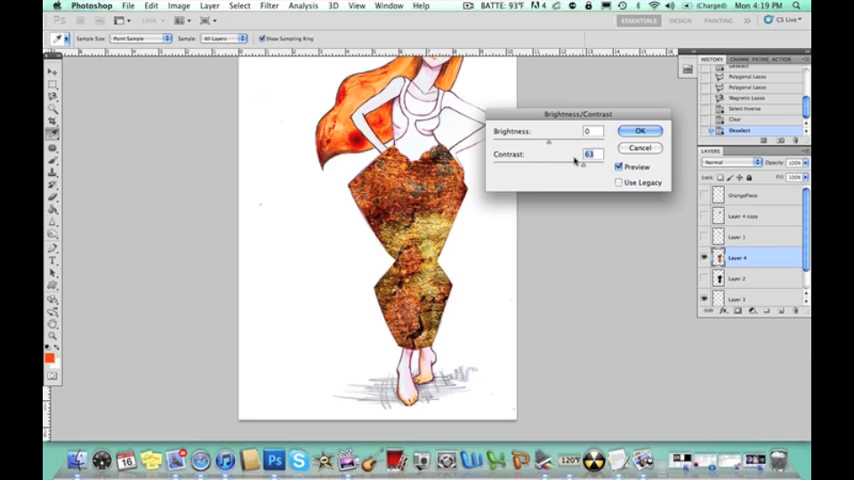
pyautogui.click(178, 5)
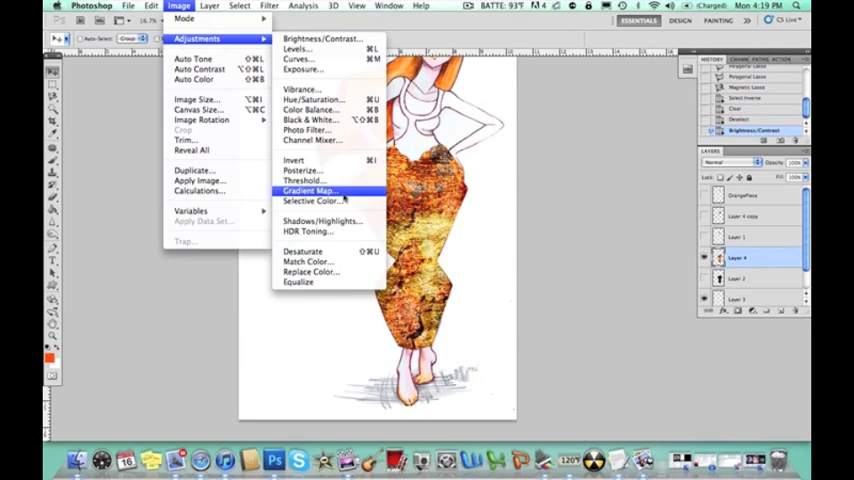
pyautogui.moveTo(320, 221)
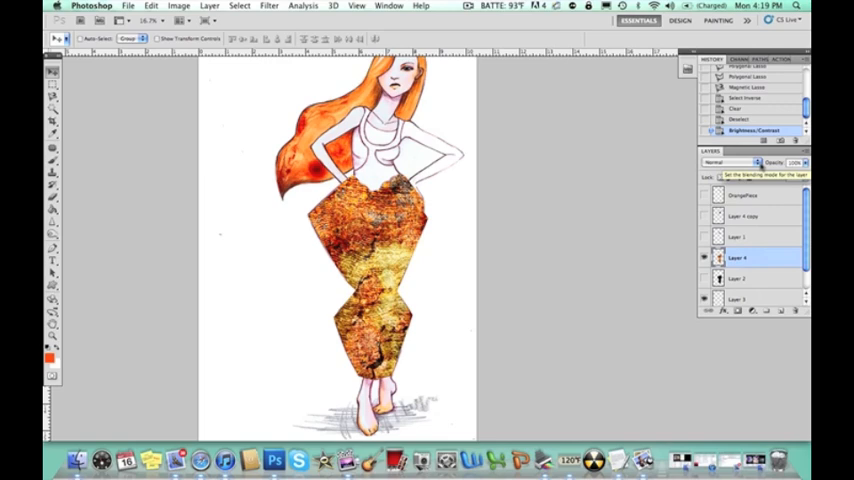
# - Set Layer 4's blend mode to Multiply
pyautogui.click(713, 162)
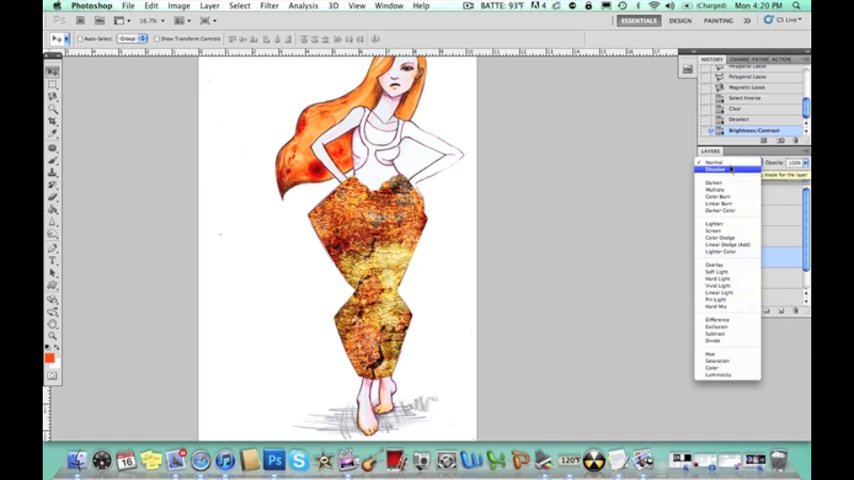
pyautogui.click(715, 189)
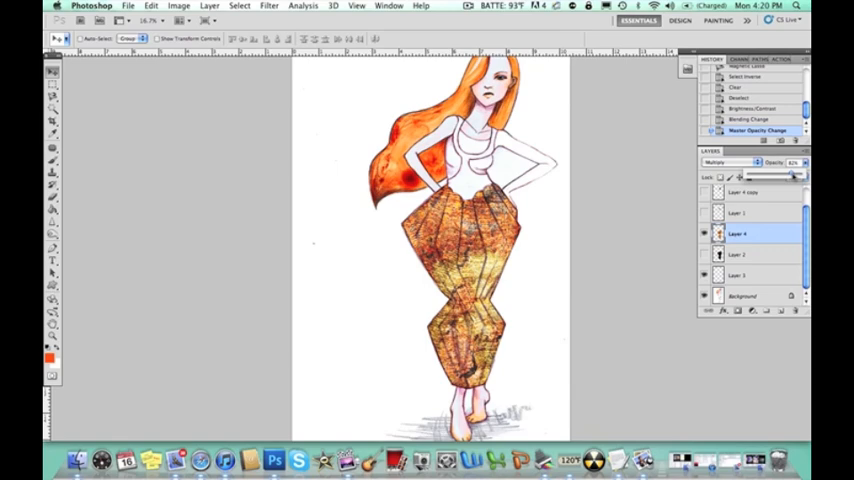
# - Add a new layer for the OrangePiece bodice
pyautogui.click(795, 175)
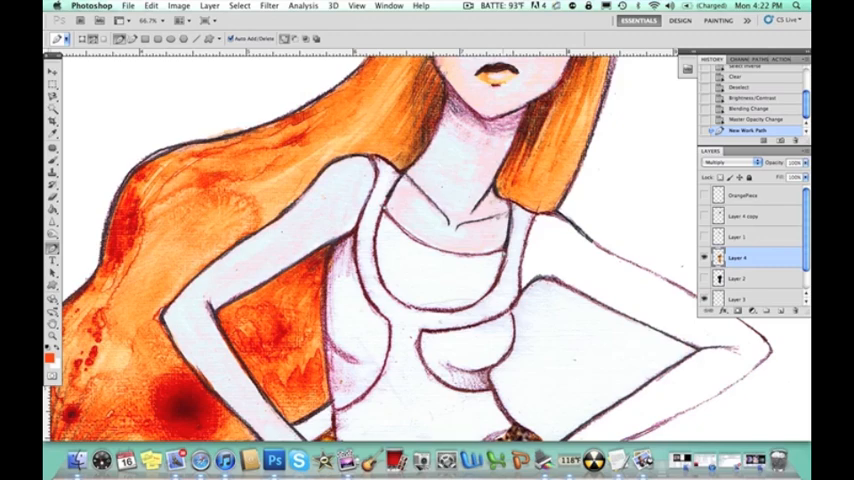
pyautogui.click(758, 120)
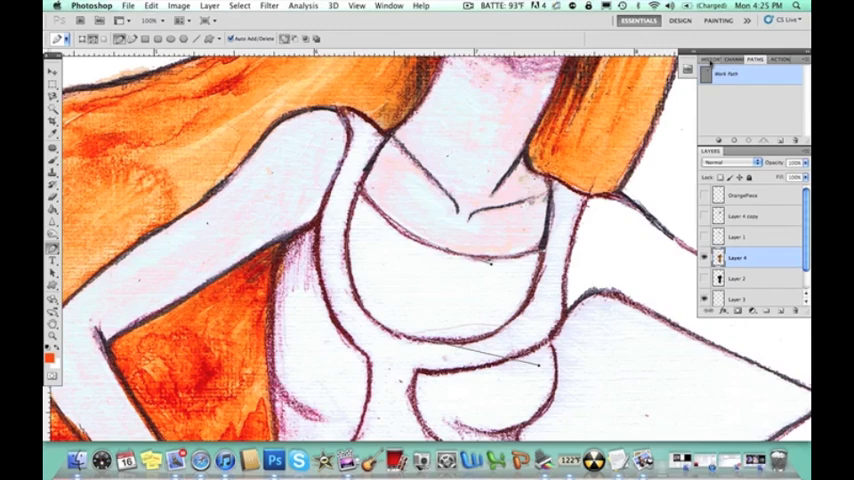
# - Convert the bodice path into a selection with 0 px feather
pyautogui.click(730, 75)
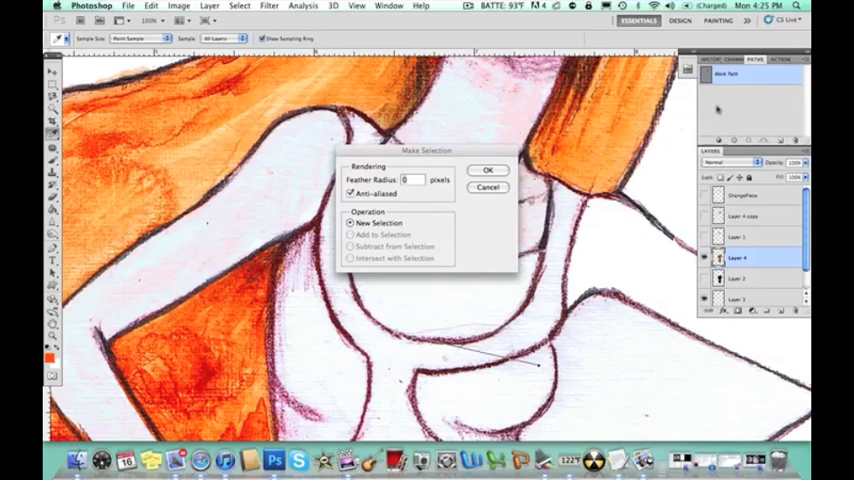
pyautogui.click(488, 169)
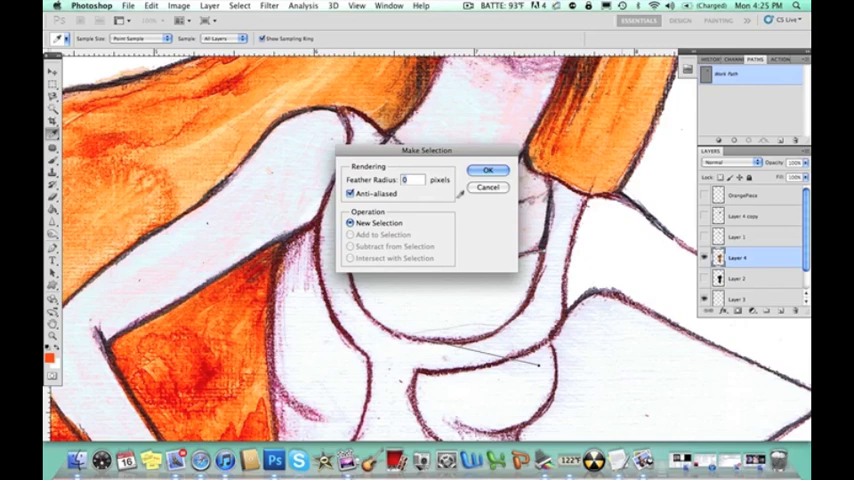
pyautogui.click(489, 169)
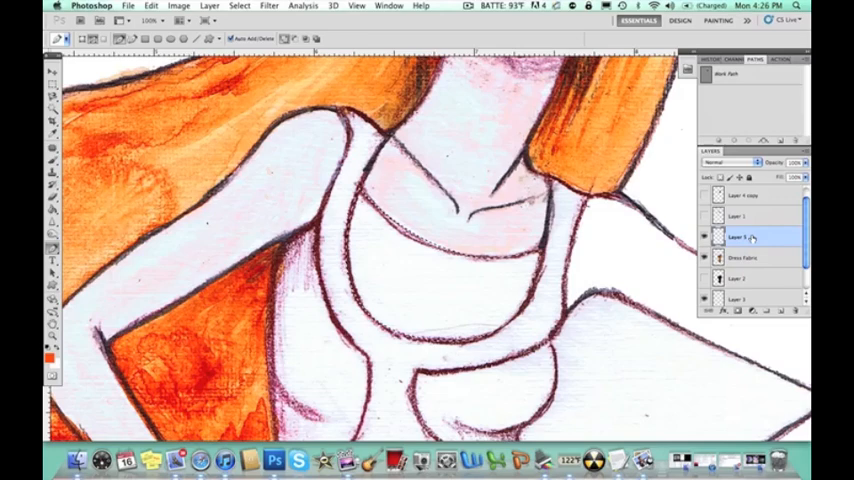
# - Right-click the new bodice layer to open its options for renaming it 'top dress'
pyautogui.rightClick(745, 237)
pyautogui.write('top dress')
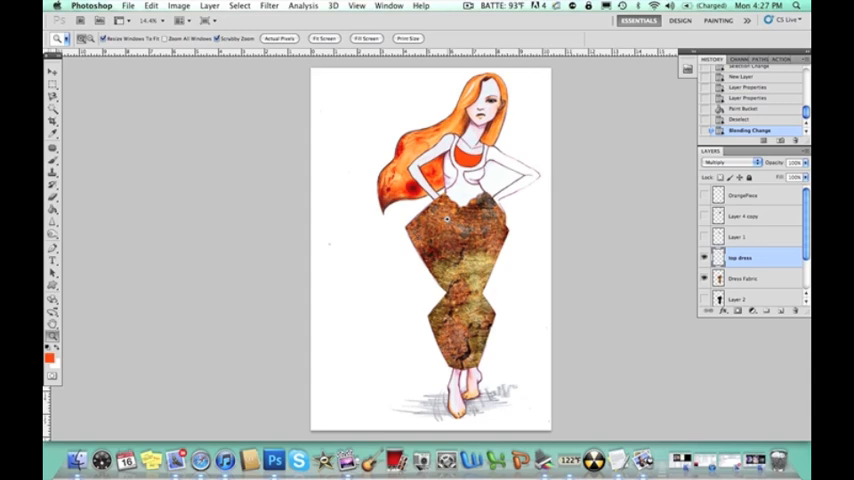
pyautogui.click(704, 278)
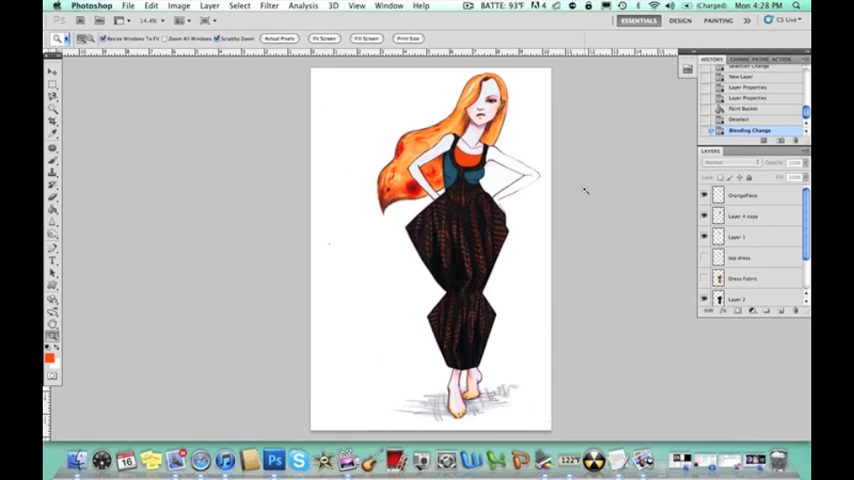
pyautogui.moveTo(640, 200)
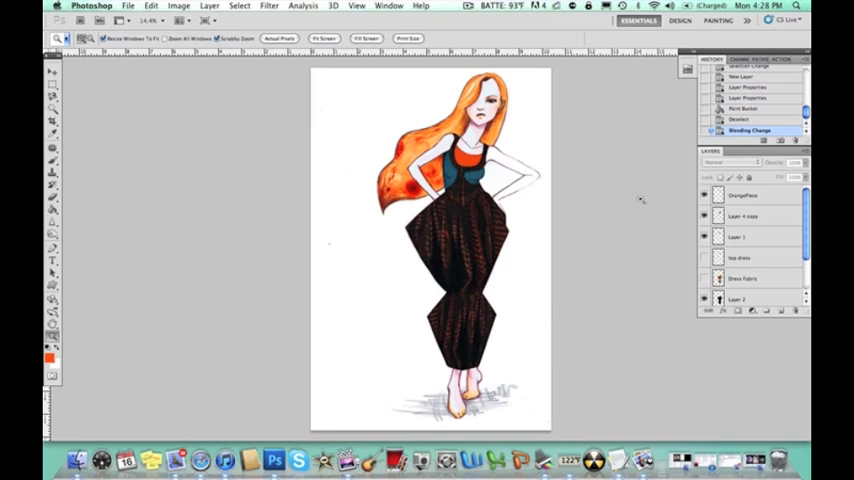